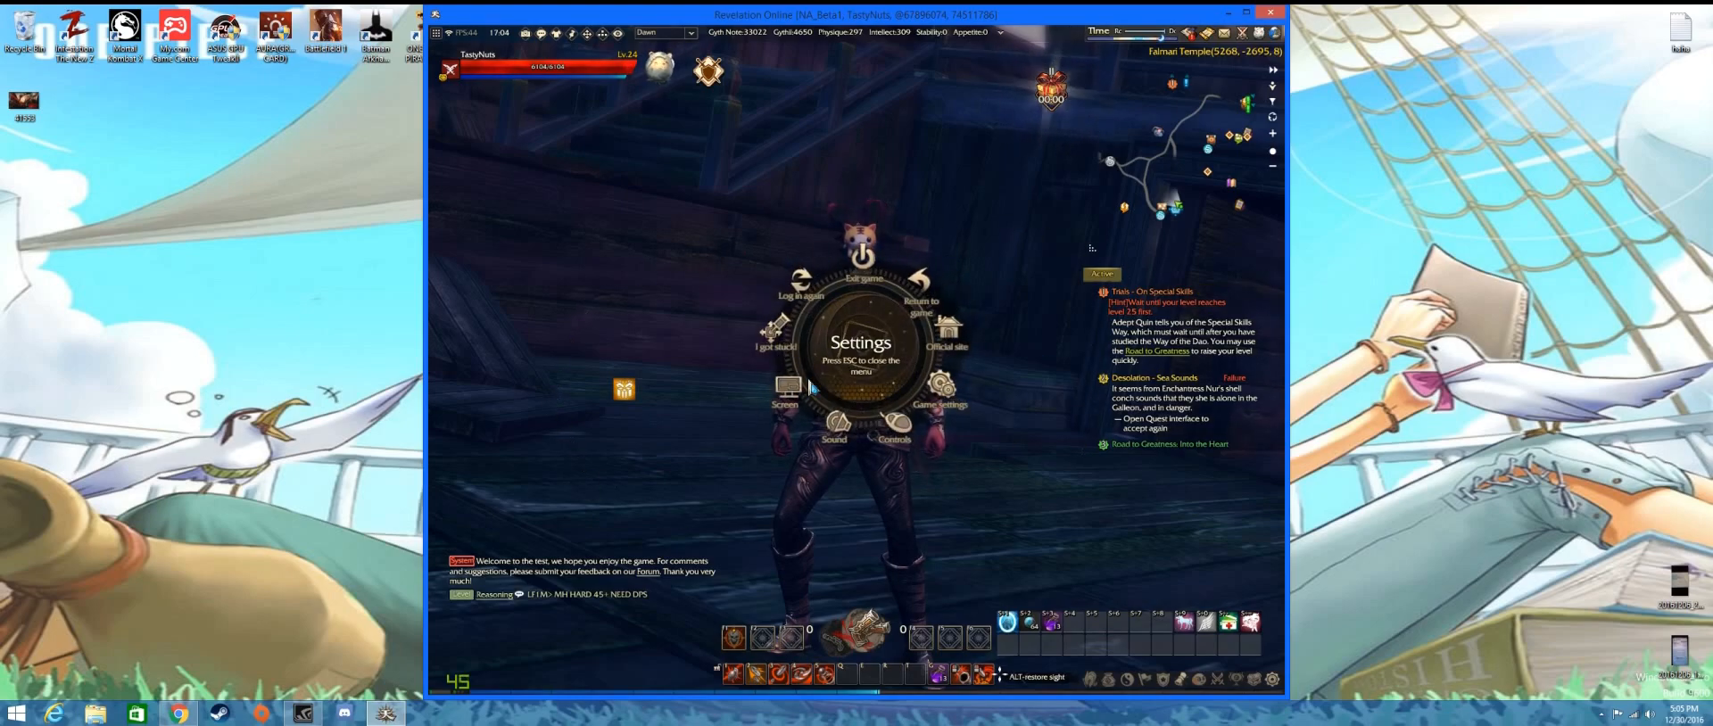
Open the Screen video settings window from the Settings radial menu
{"action": "left_click", "coordinate": [785, 392]}
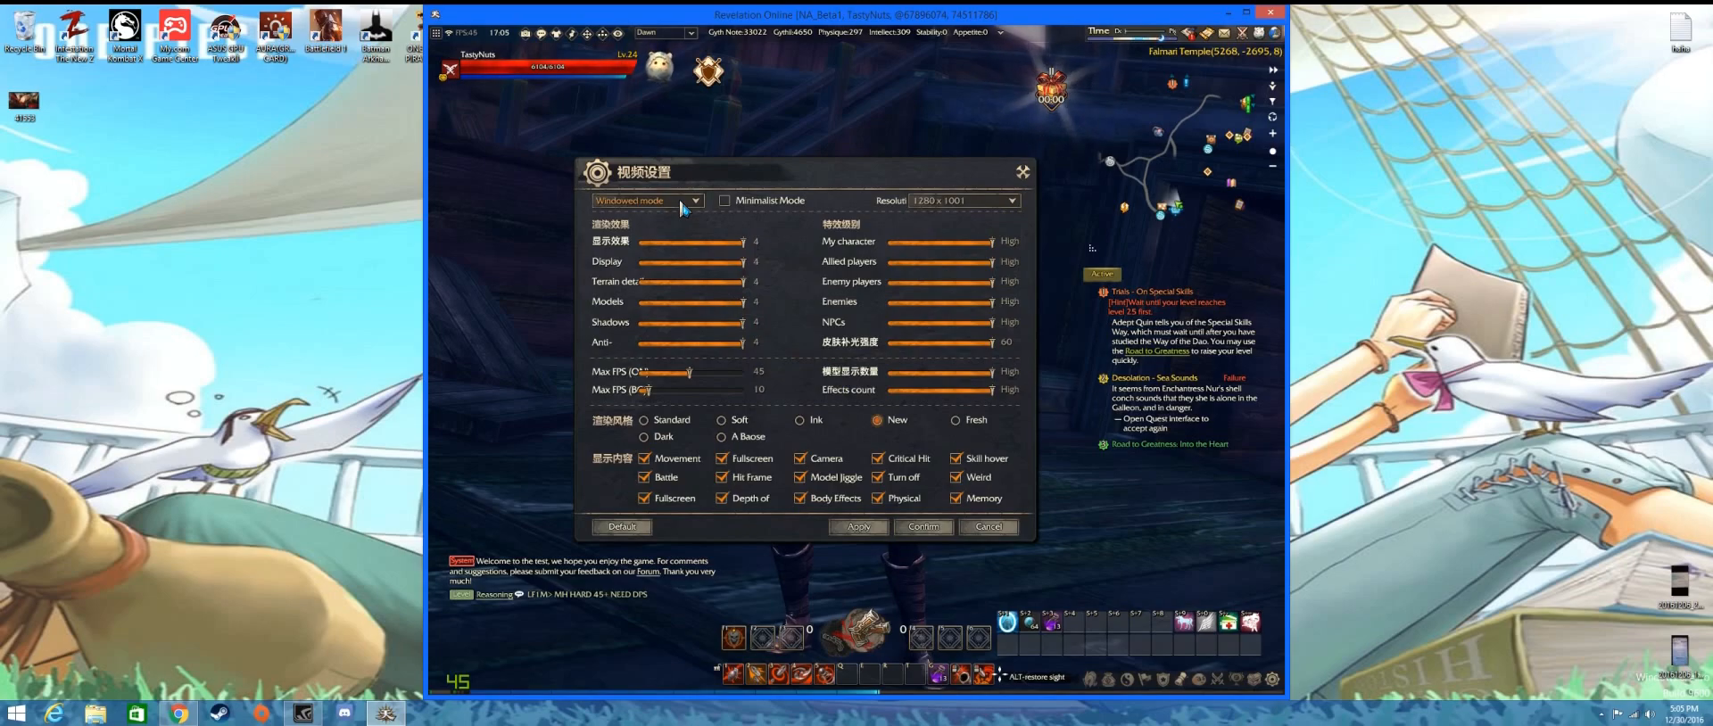
Change the display mode from Windowed to Full-screen
{"action": "left_click", "coordinate": [694, 200]}
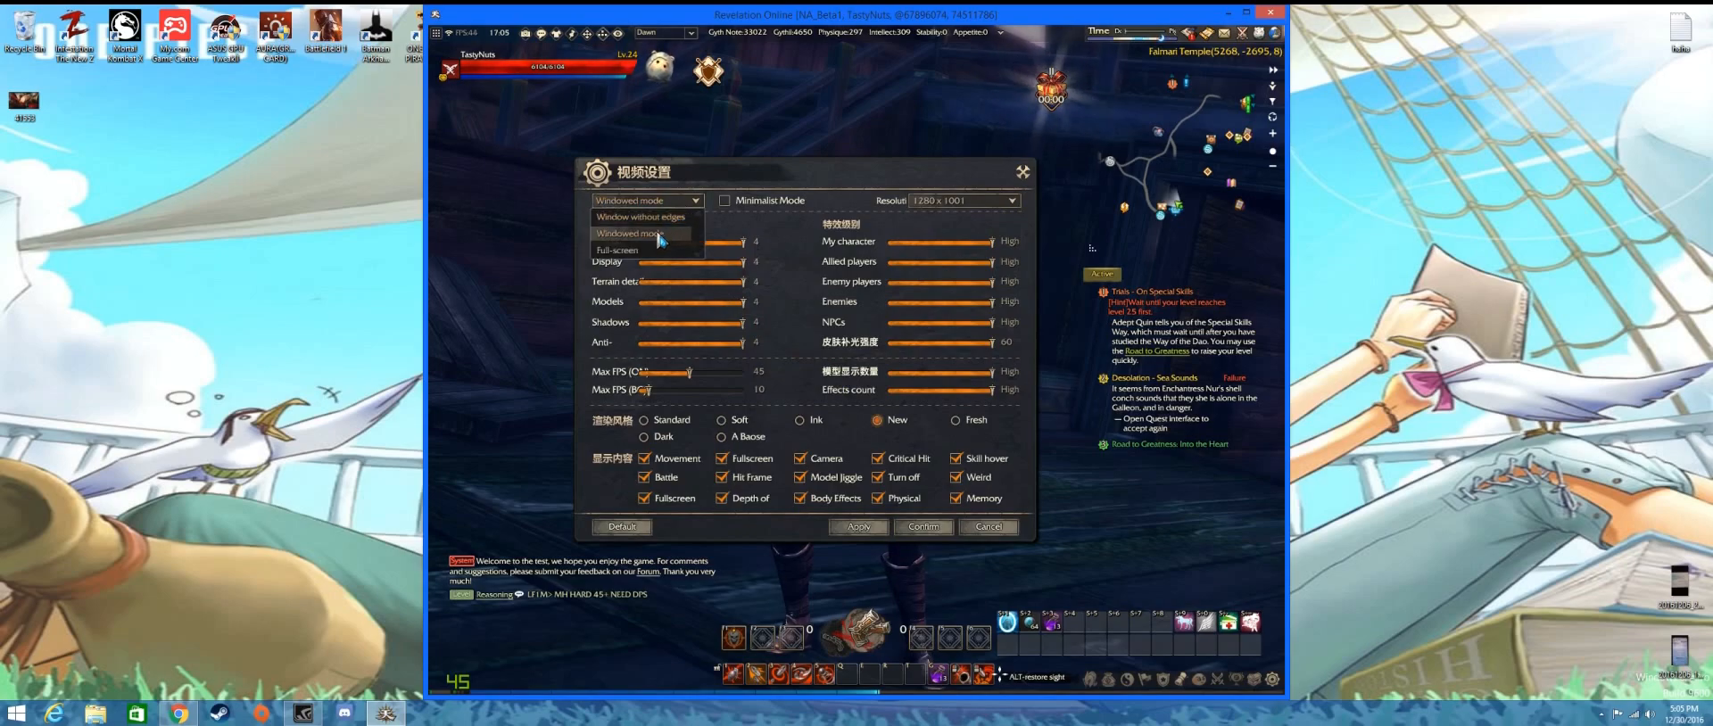
{"action": "left_click", "coordinate": [616, 250]}
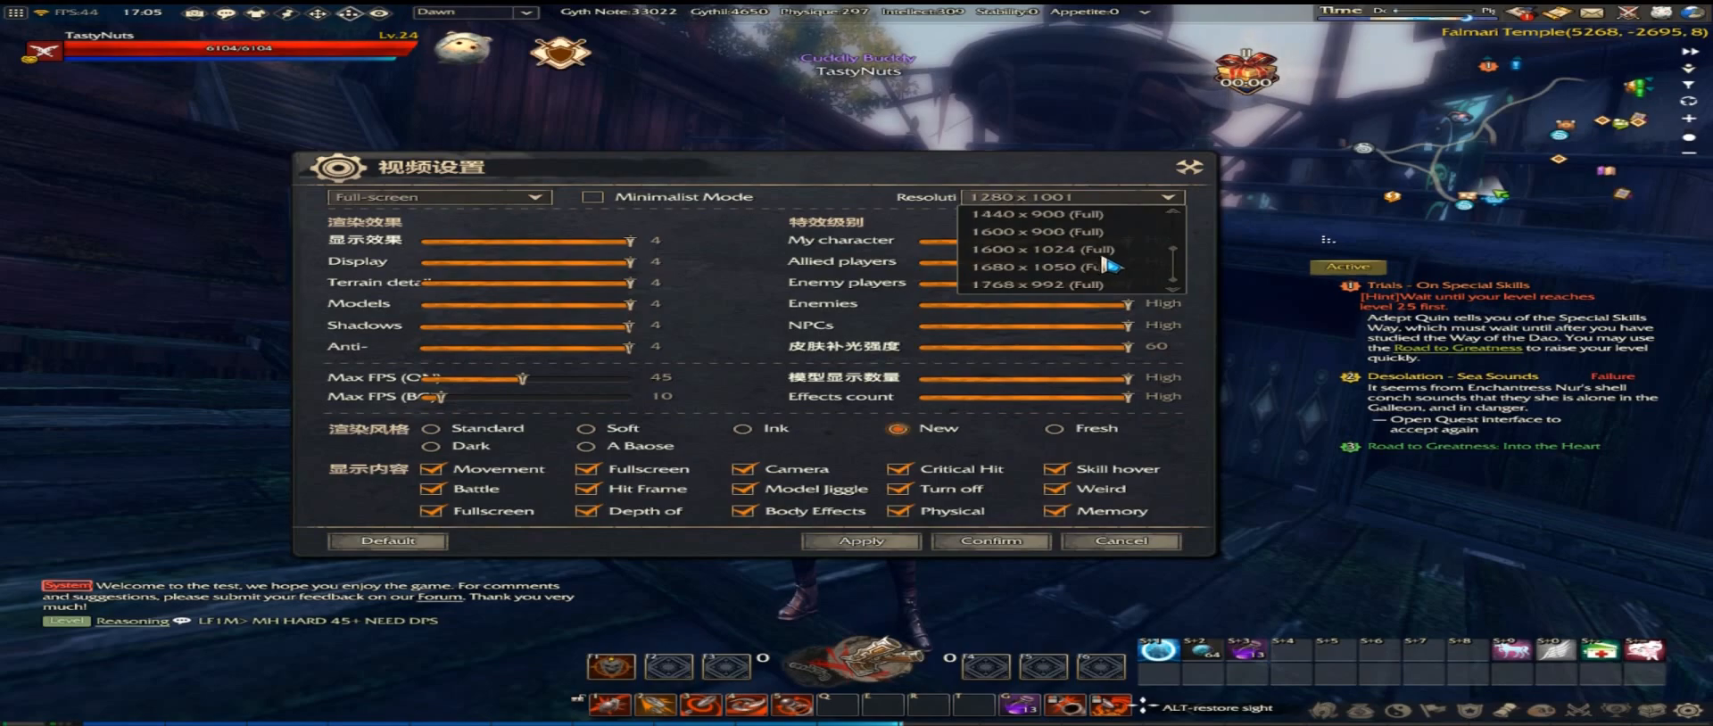
Choose 2560 x 1080 (Full) resolution and push the Max FPS slider to its highest value
{"action": "left_click", "coordinate": [1103, 267]}
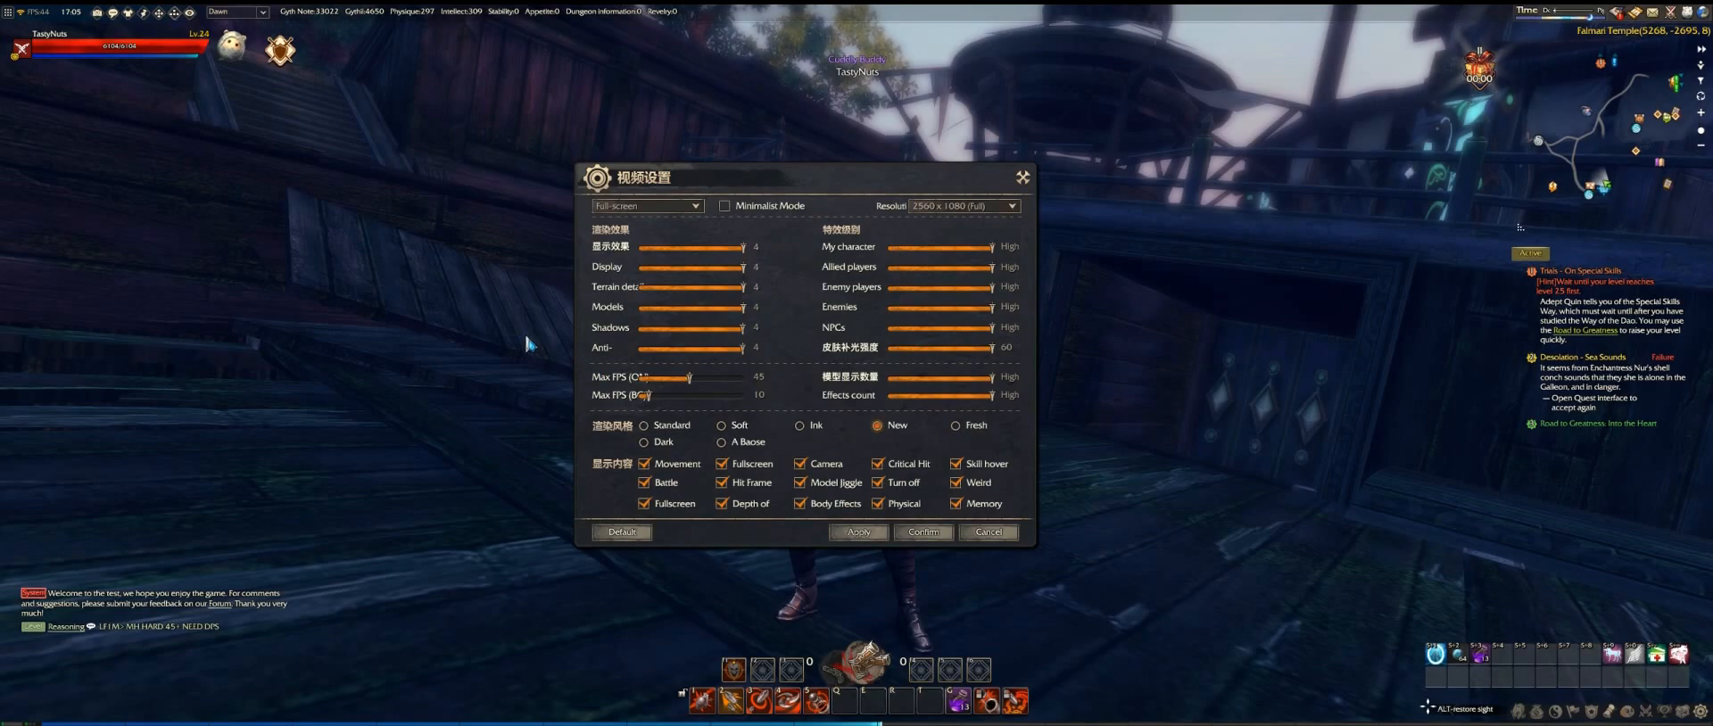
{"action": "mouse_move", "coordinate": [582, 346]}
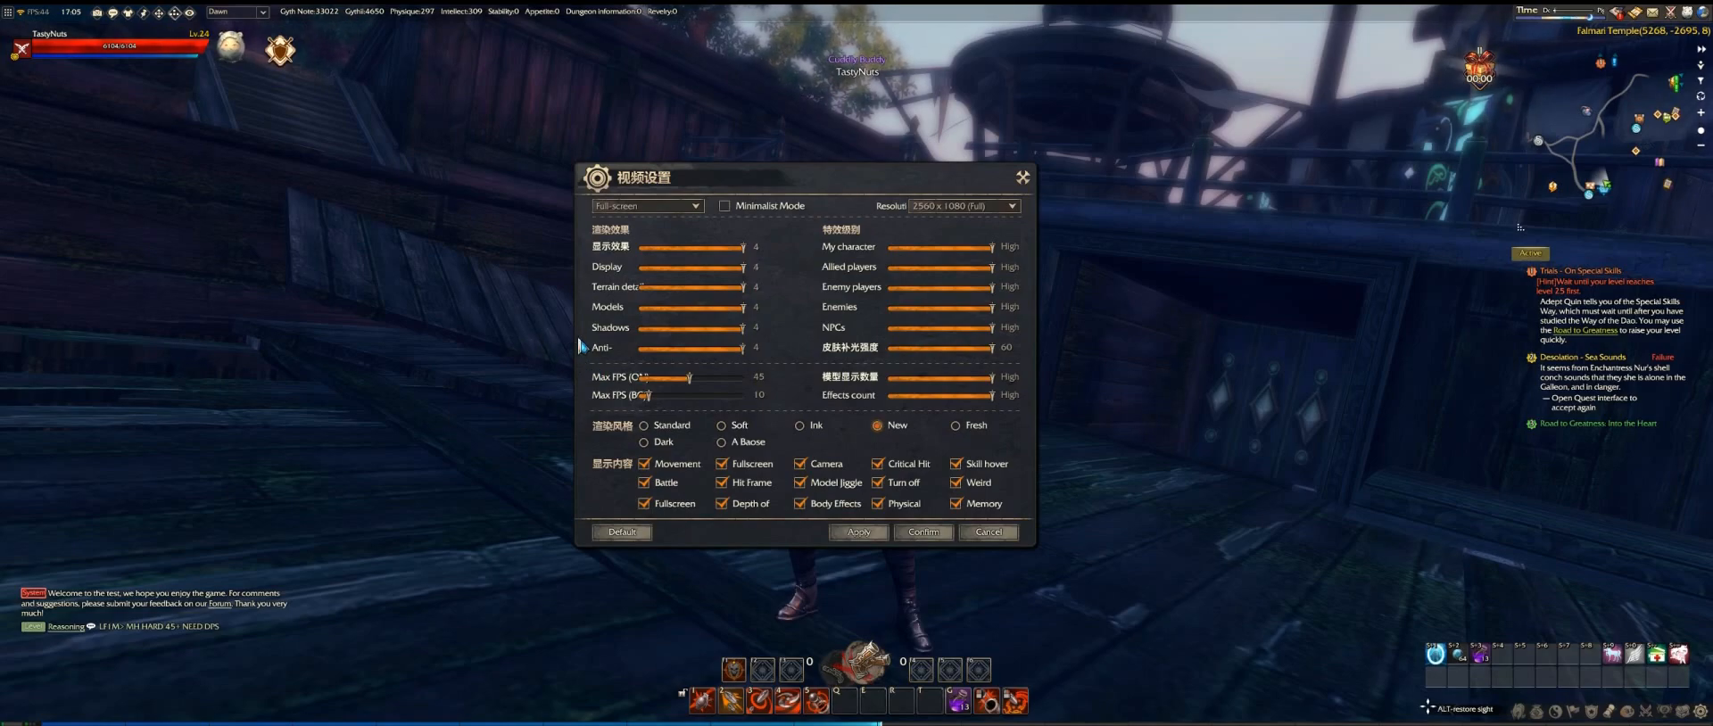
{"action": "mouse_move", "coordinate": [619, 384]}
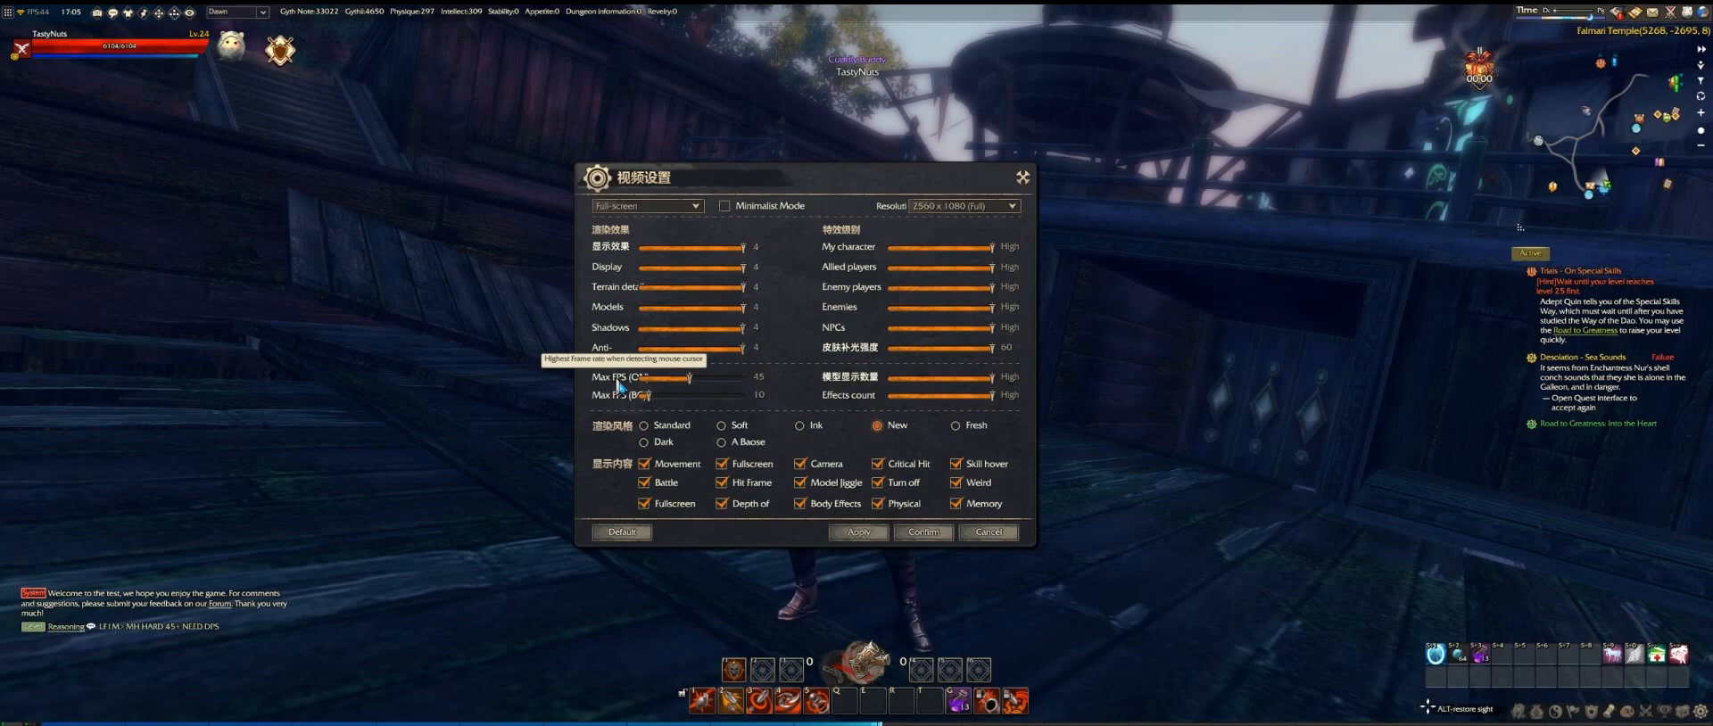
{"action": "left_click_drag", "start_coordinate": [688, 376], "coordinate": [753, 376]}
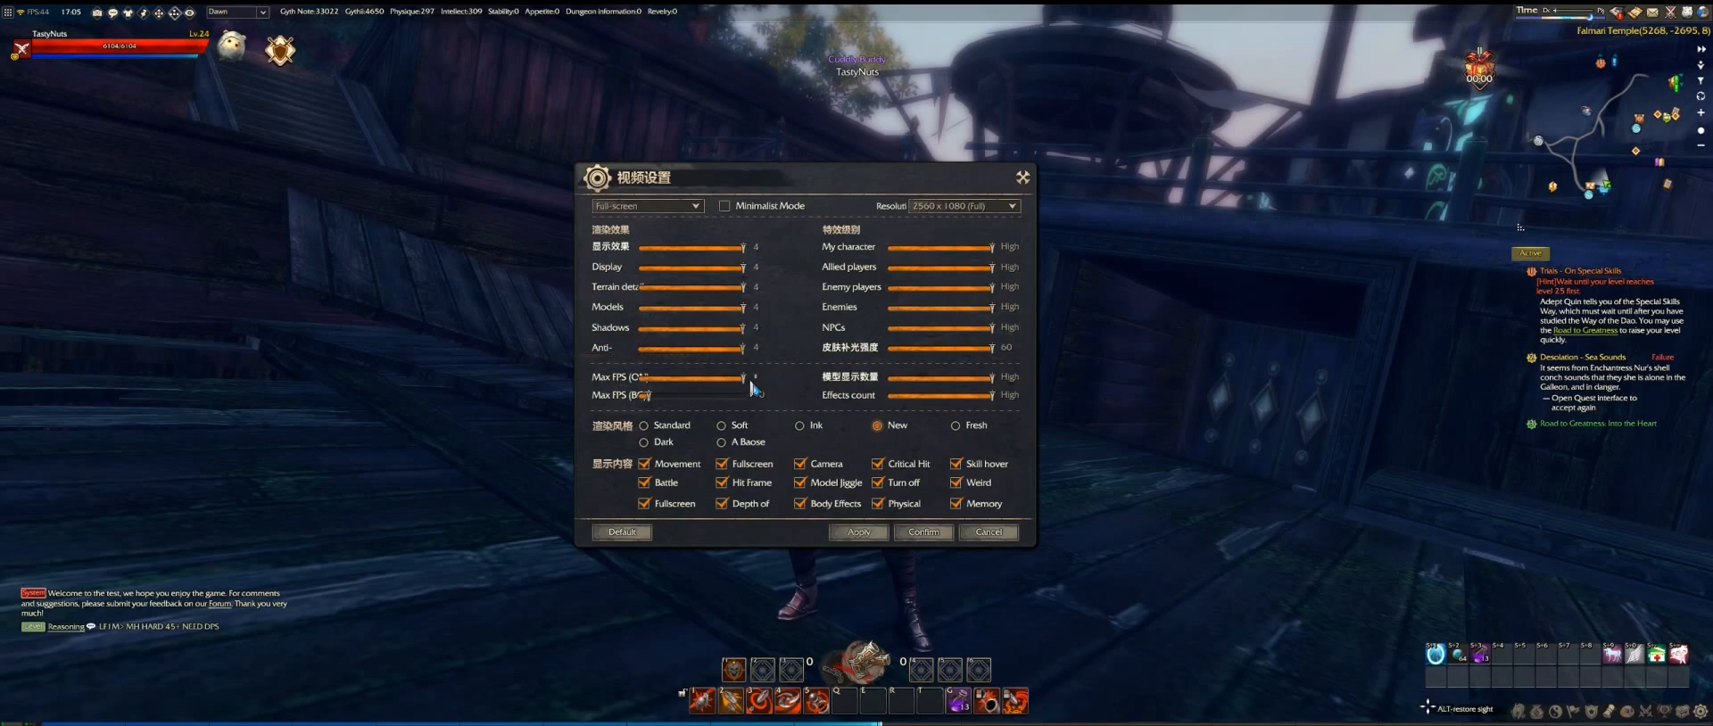
Confirm the new video settings and return to gameplay with Esc
{"action": "left_click", "coordinate": [753, 395]}
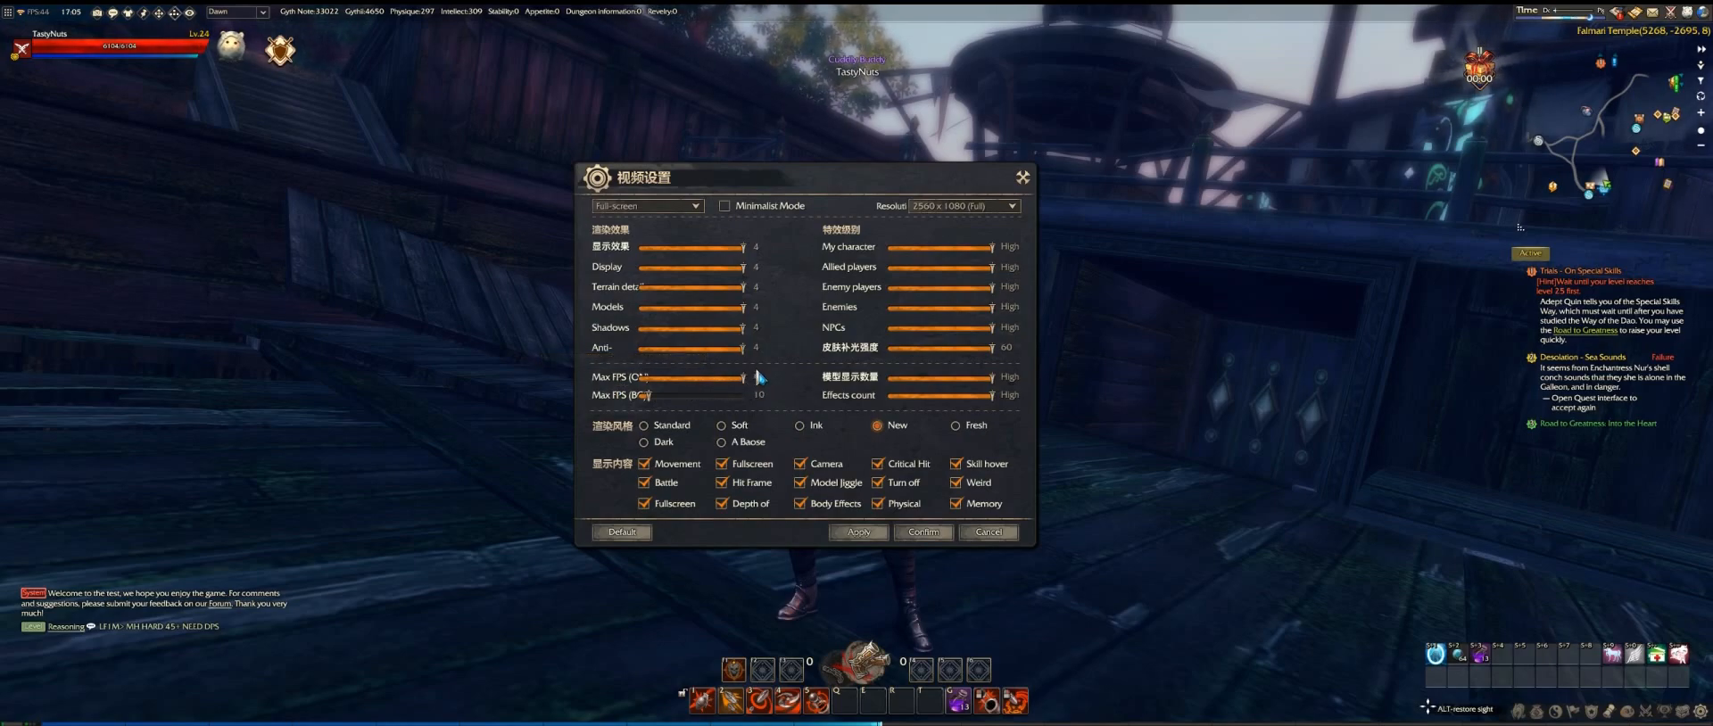
{"action": "mouse_move", "coordinate": [816, 417]}
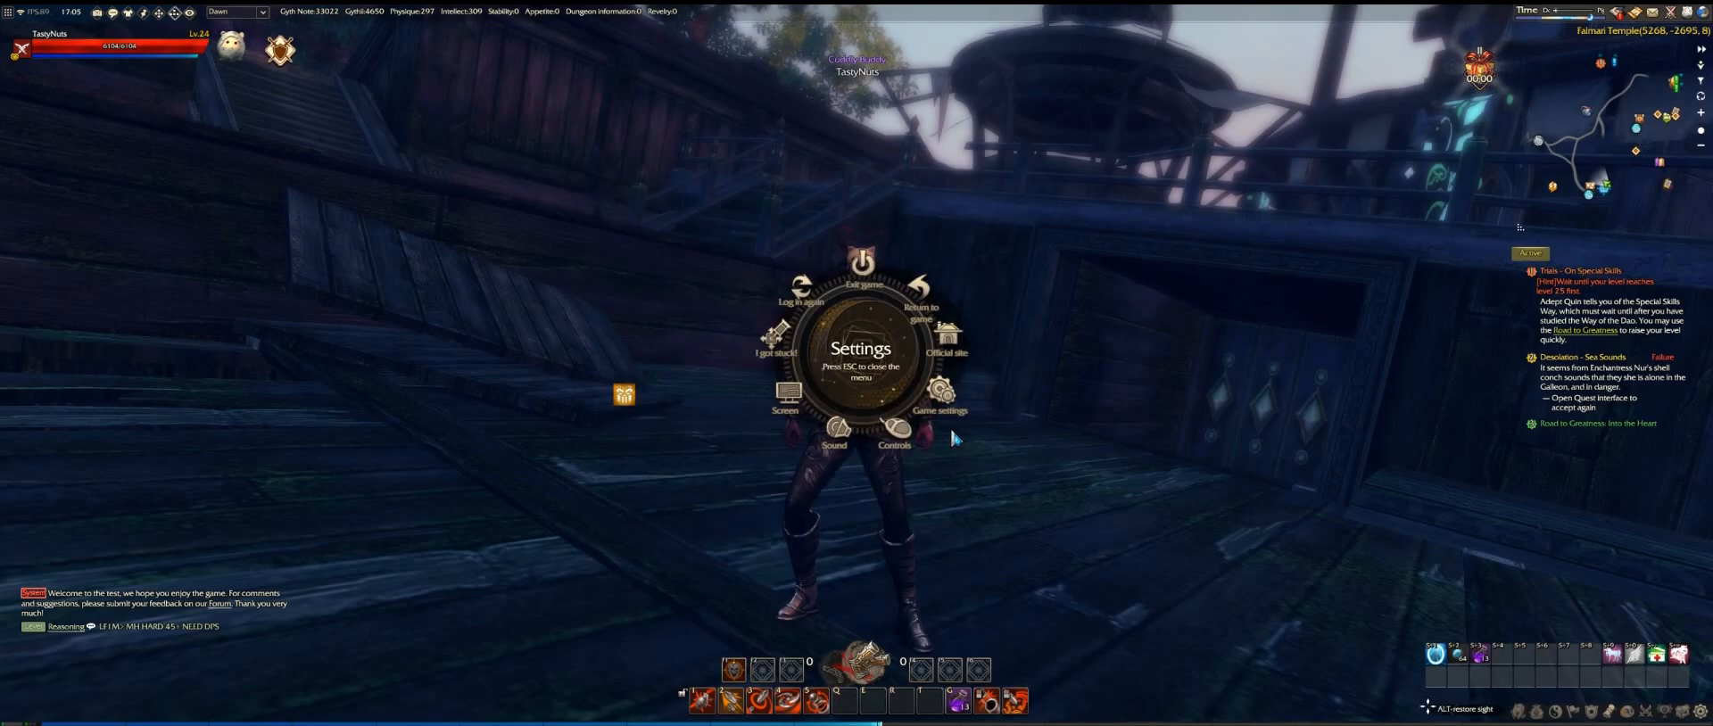
{"action": "key", "text": "Escape"}
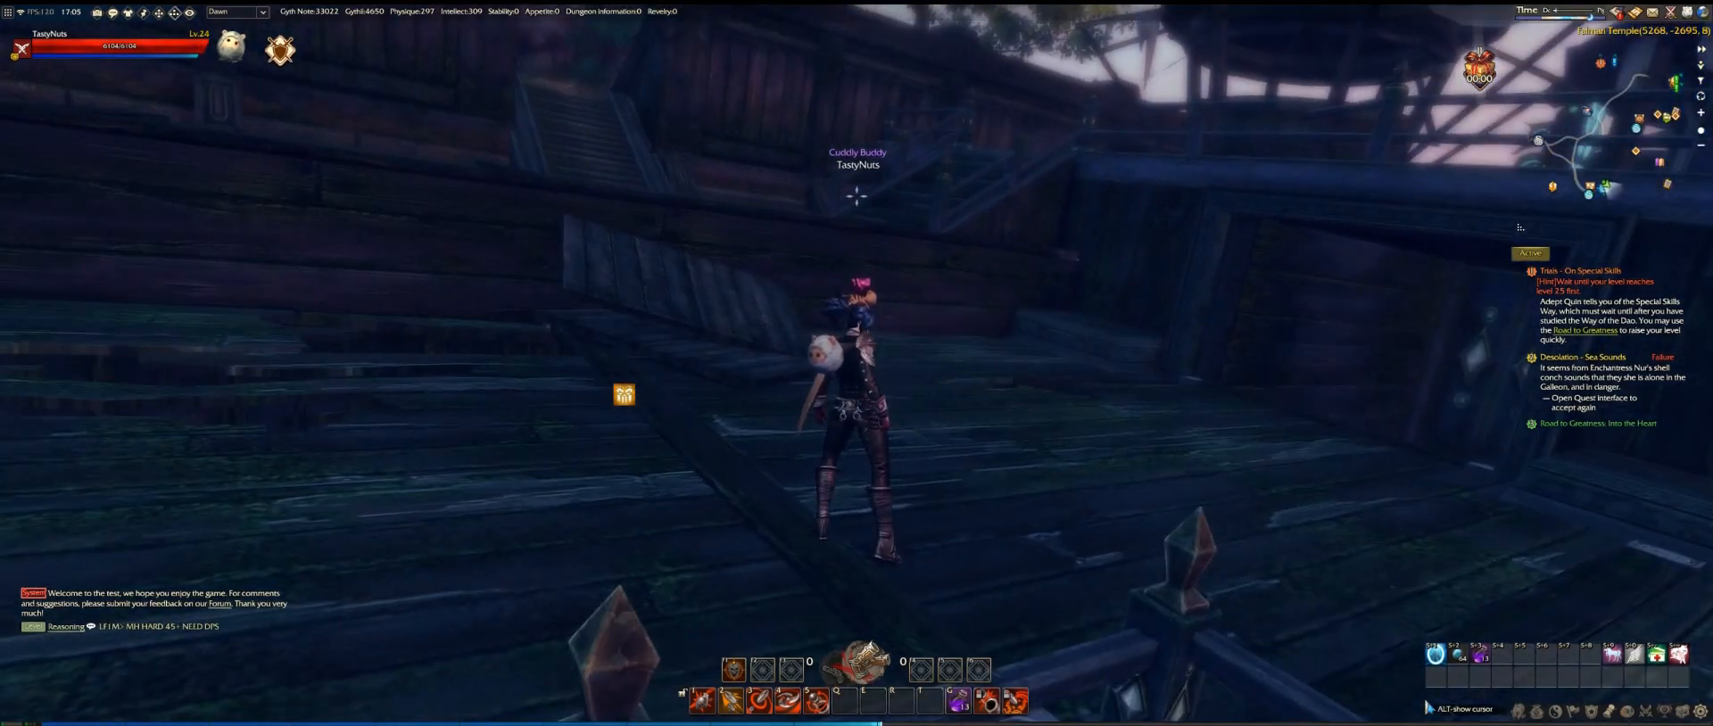